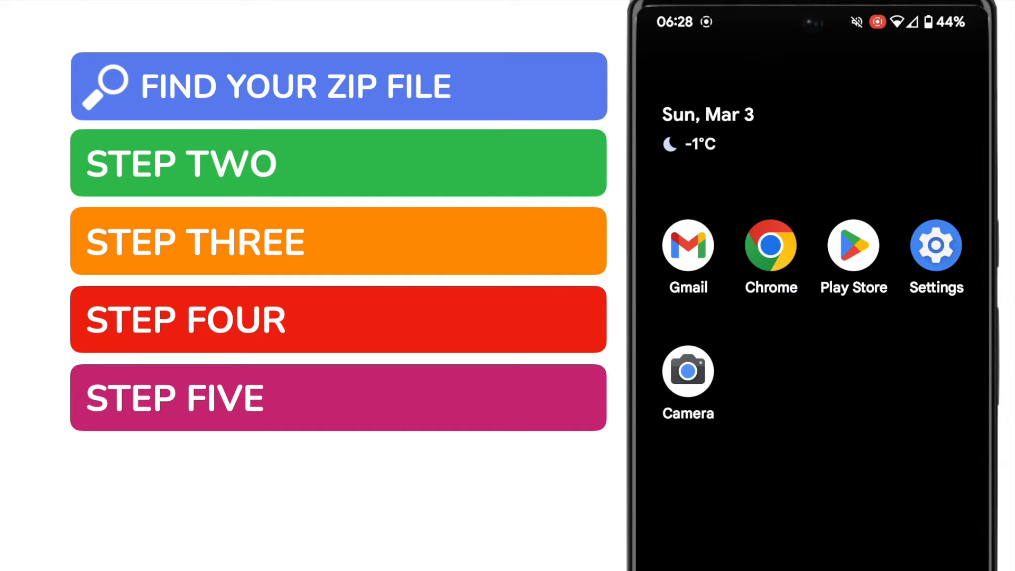
Open the 'Photos for you!' email containing the Photos.zip attachment.
click(687, 247)
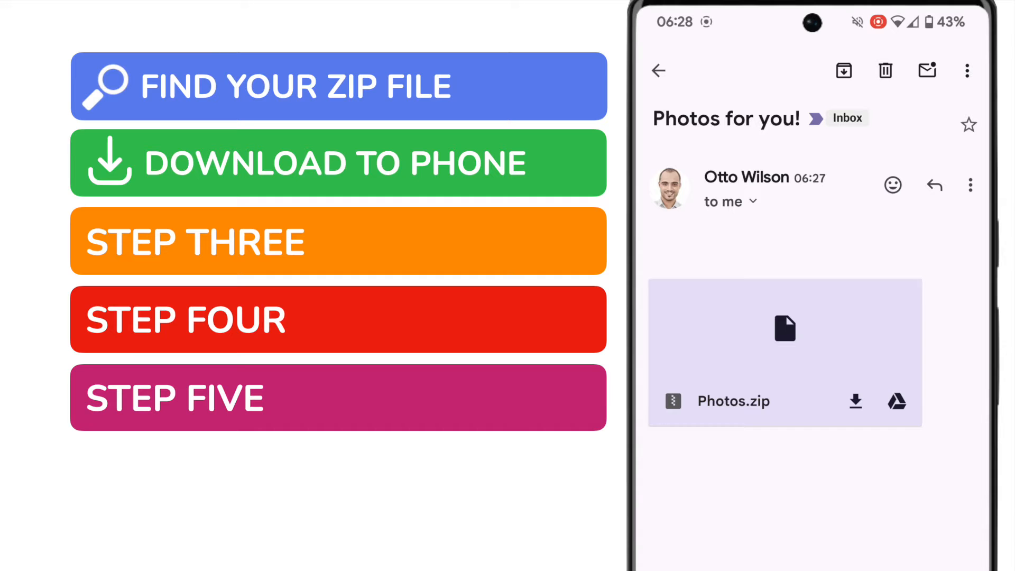
Download the Photos.zip attachment and return to the home screen.
click(854, 401)
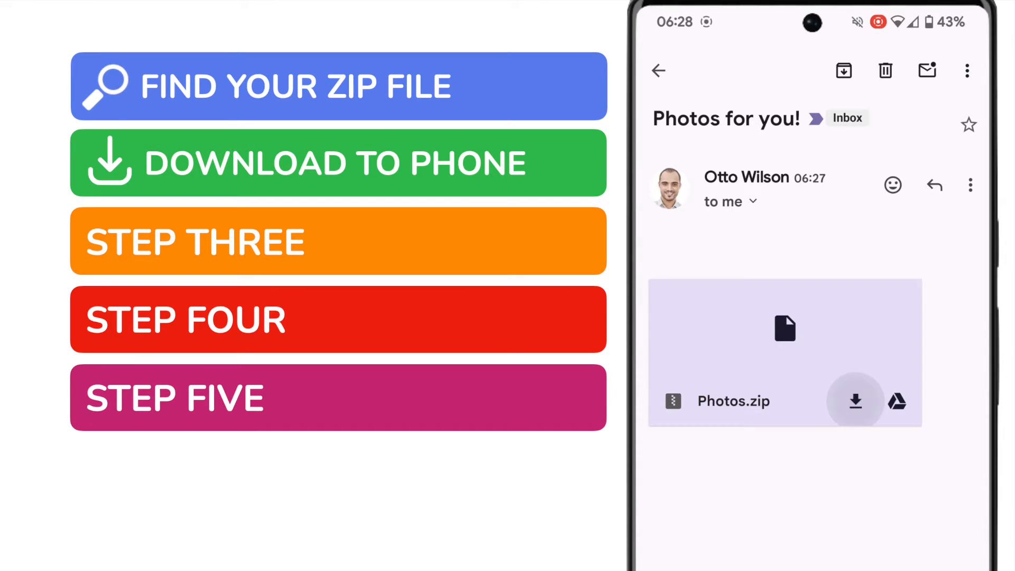
click(855, 401)
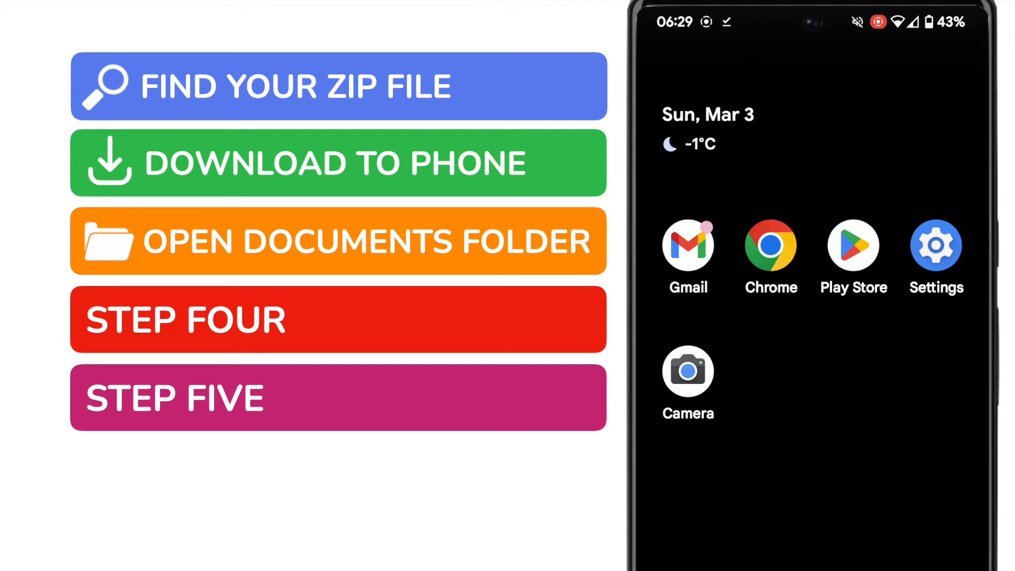
Browse Settings storage to the Documents & other category and open its files.
click(936, 248)
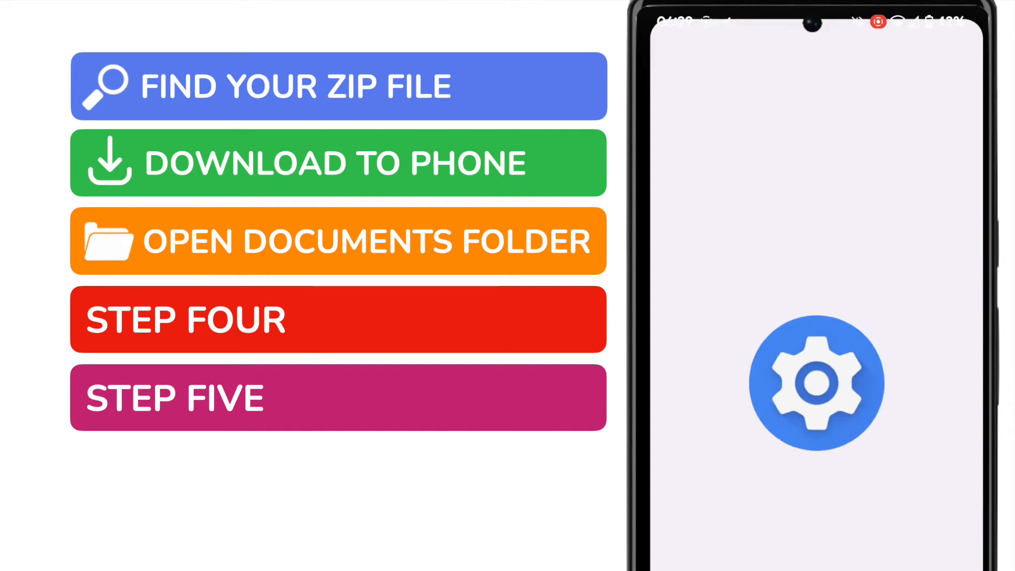
click(815, 381)
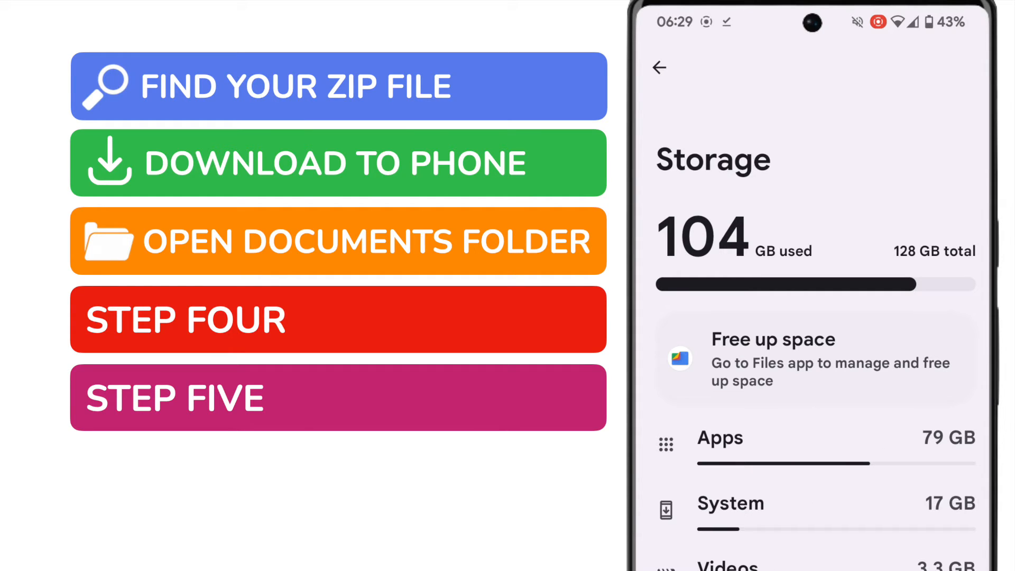
scroll(down, 3)
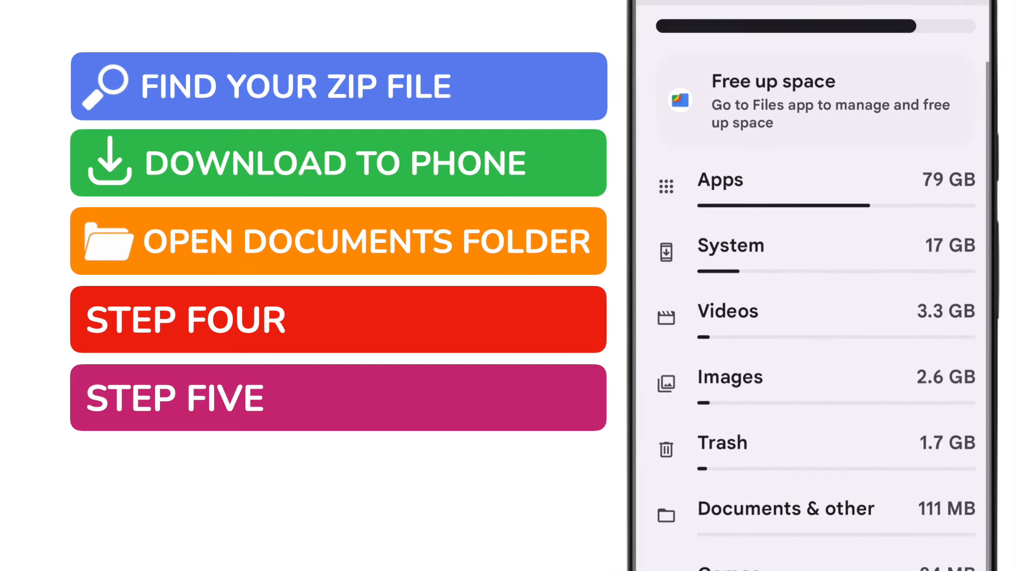
scroll(down, 3)
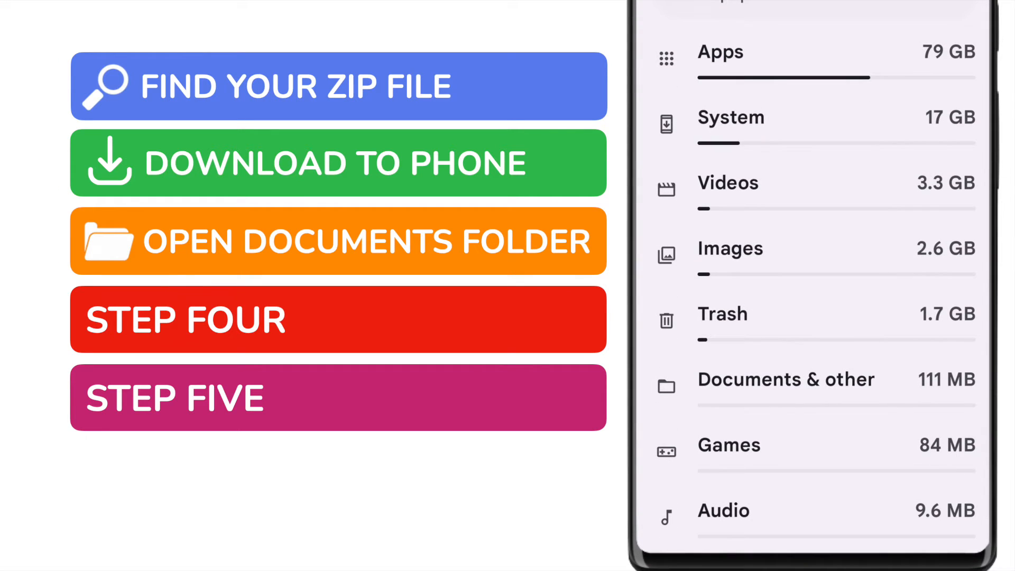
click(809, 378)
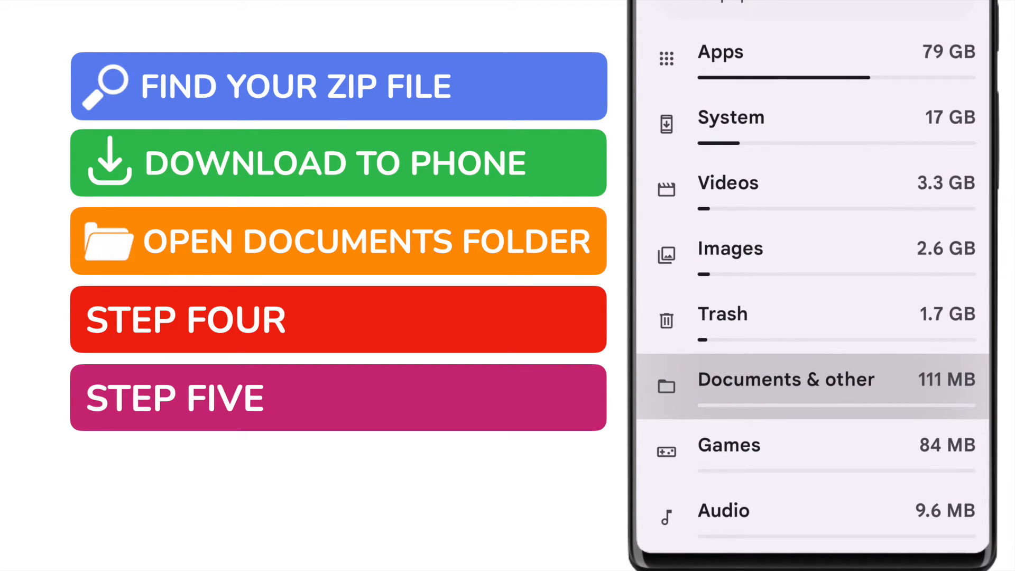
click(809, 379)
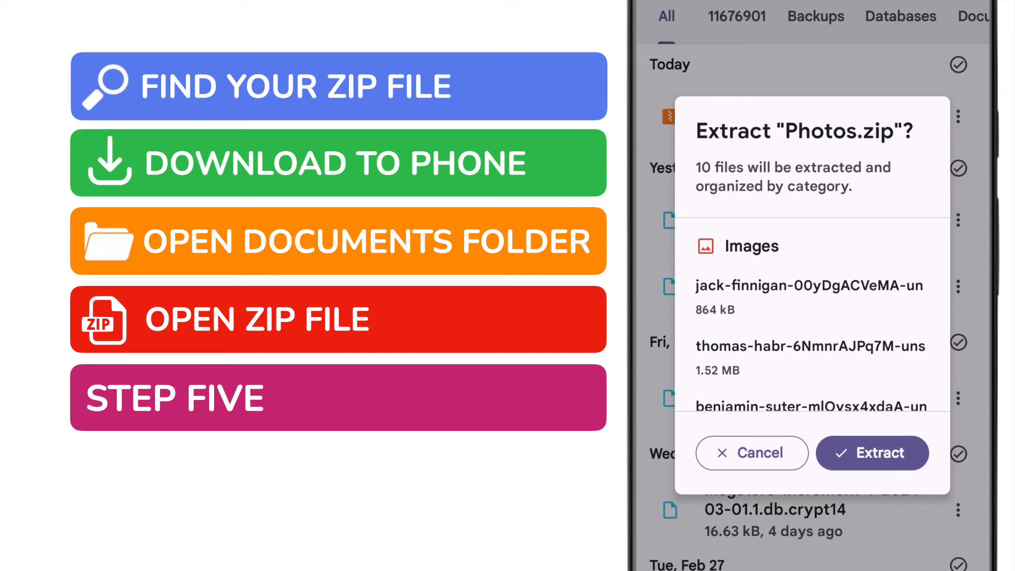
Extract the ten image files from Photos.zip.
click(872, 453)
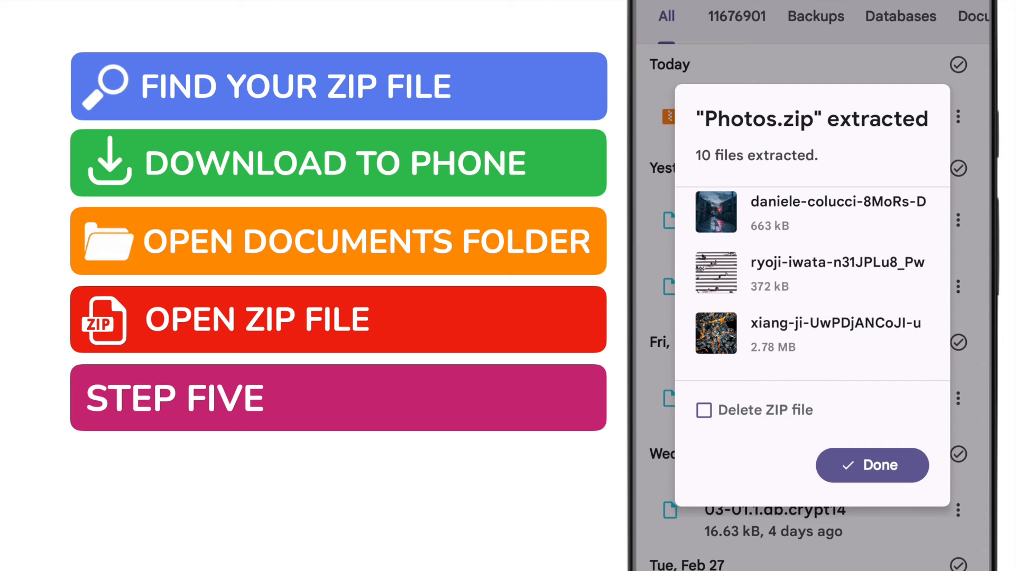
Tick 'Delete ZIP file' and confirm with Done to finish extraction.
click(704, 410)
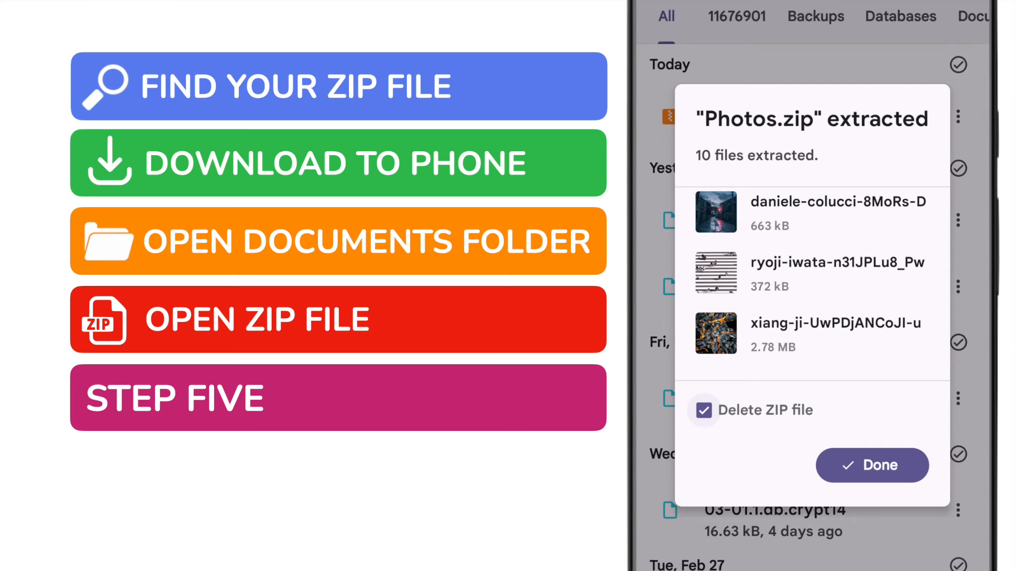
click(871, 465)
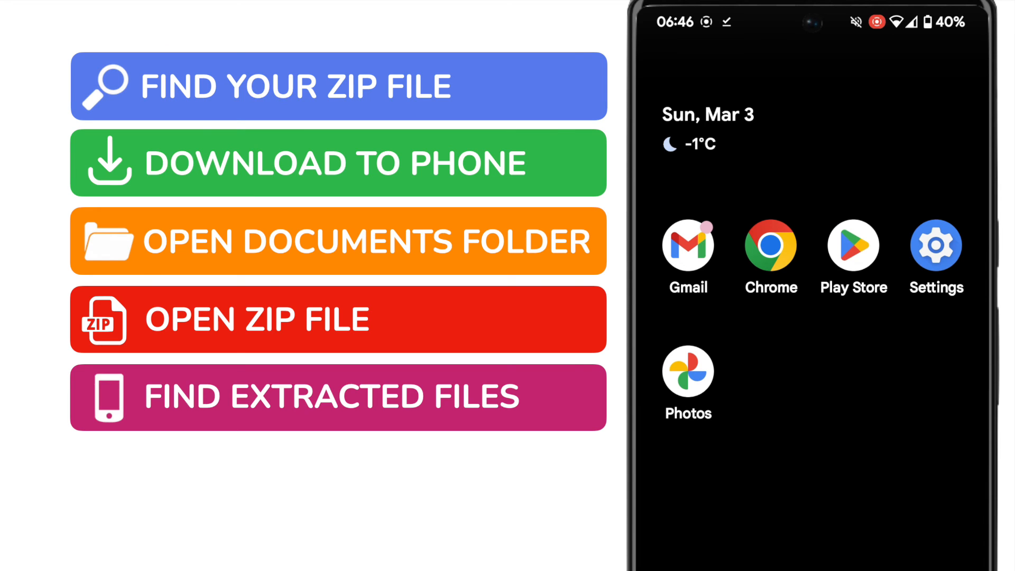
Open Google Photos and view the blue and yellow skyscraper photo full screen.
click(687, 376)
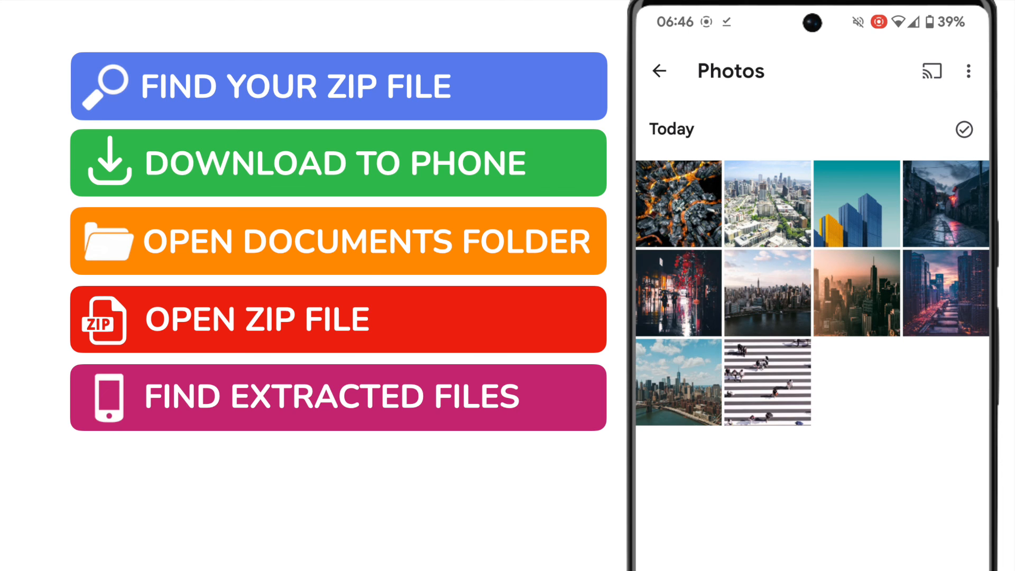
click(857, 204)
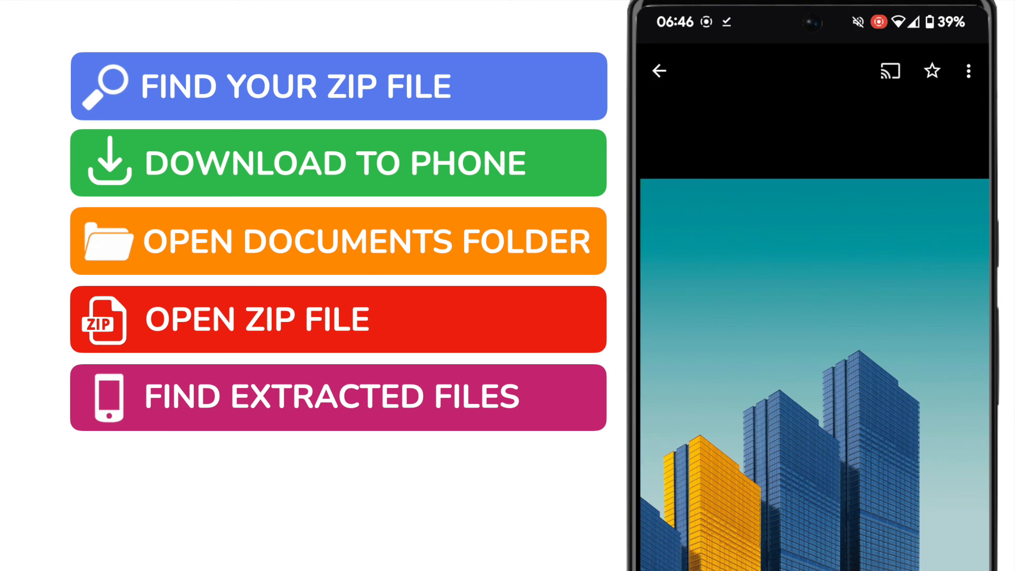